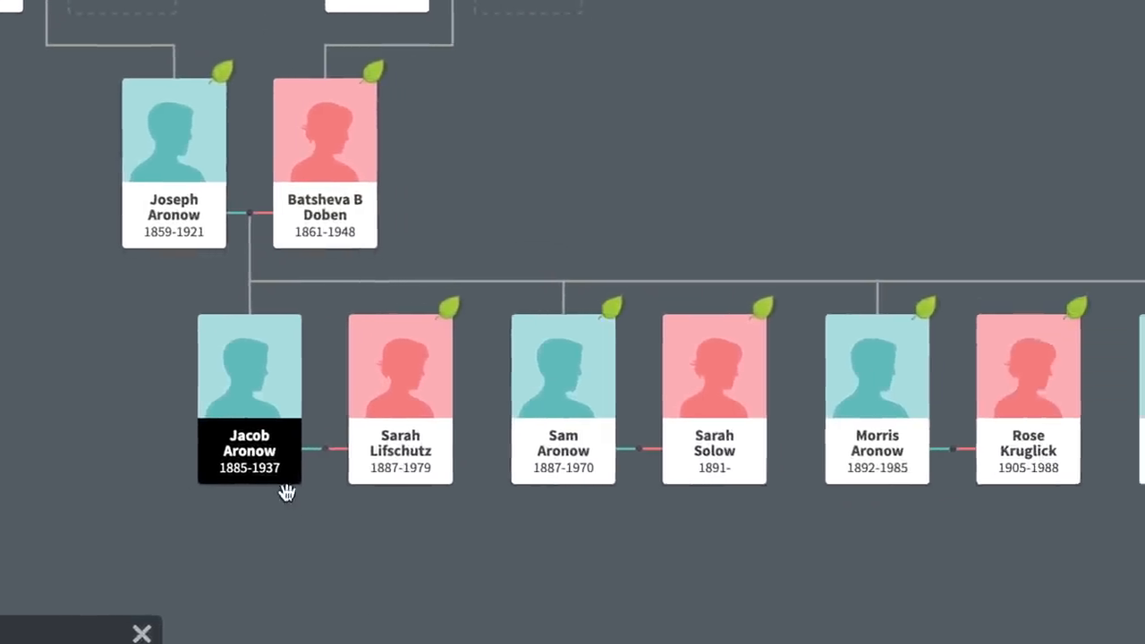
left_click(251, 450)
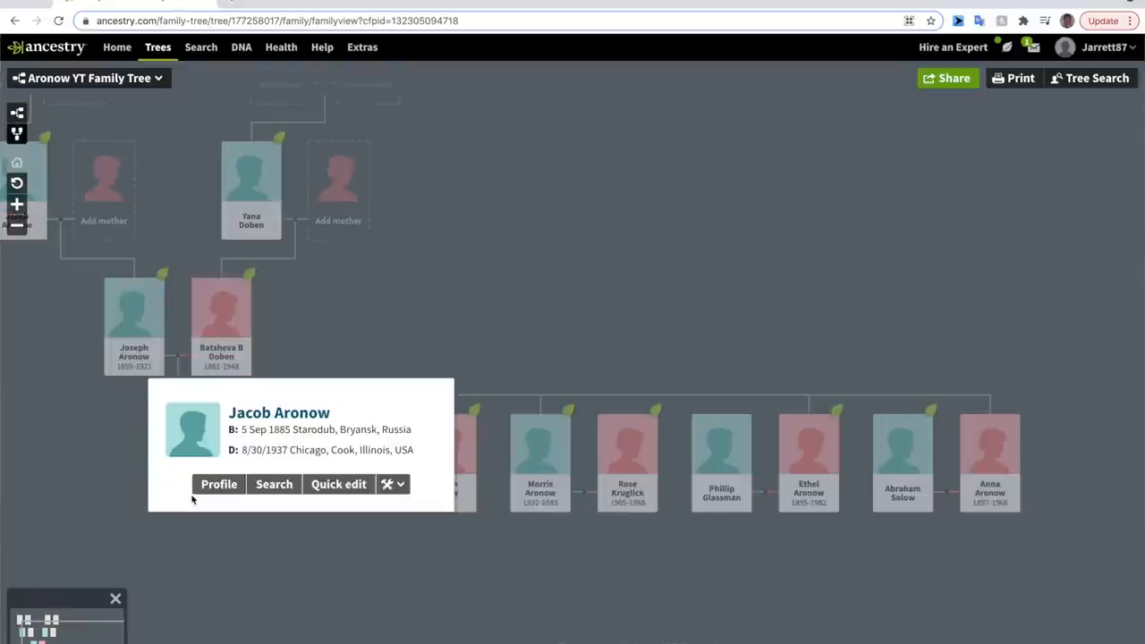
mouse_move(843, 552)
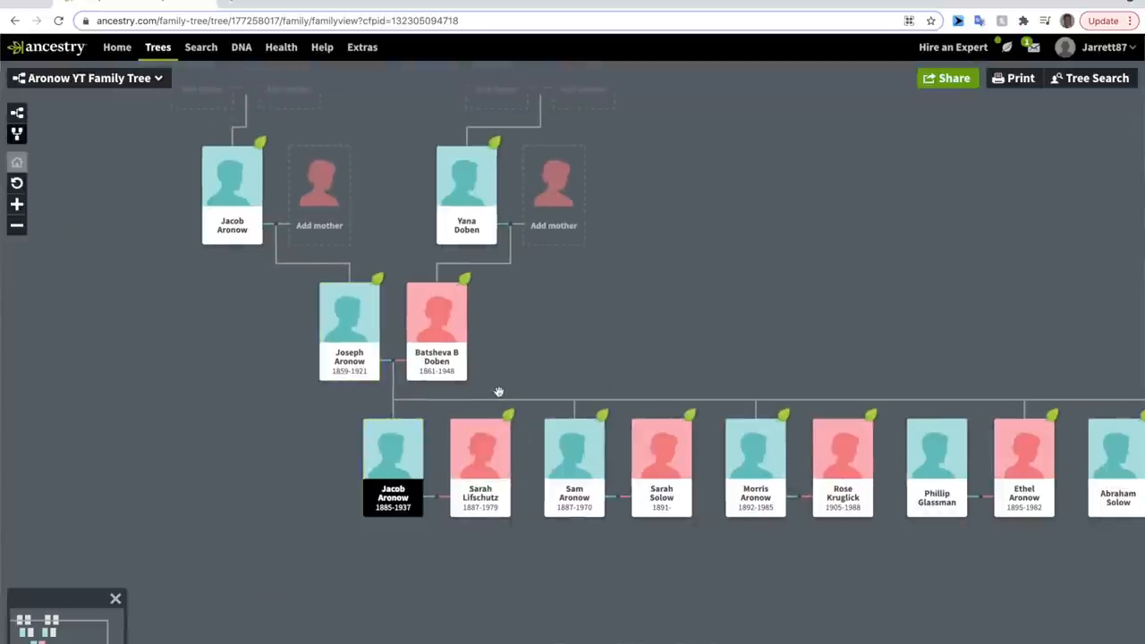
mouse_move(244, 236)
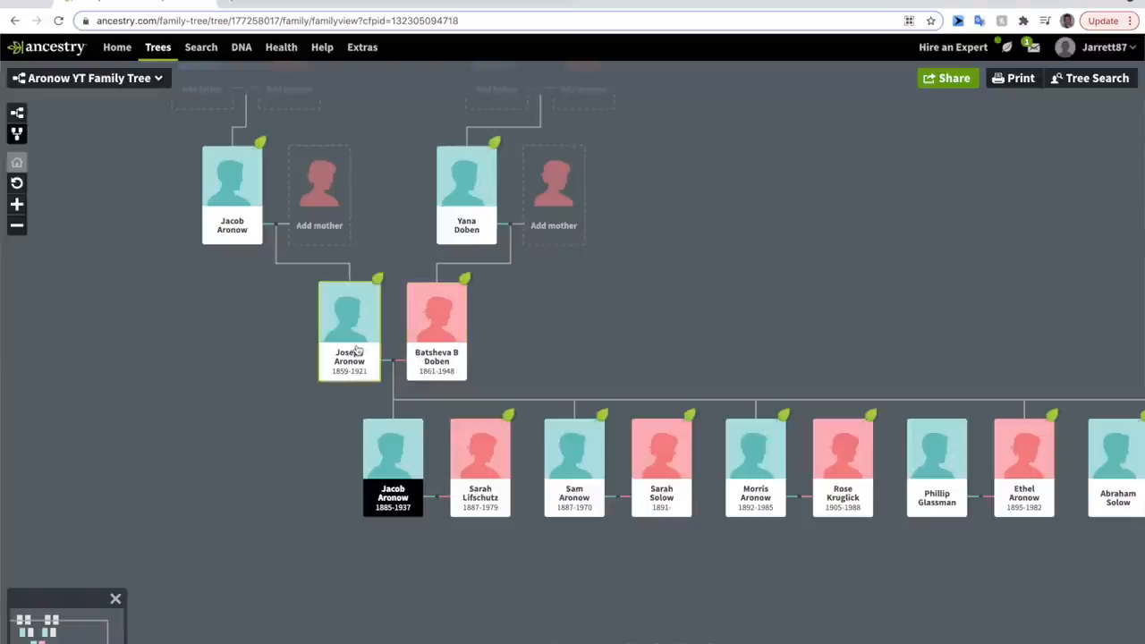
mouse_move(565, 361)
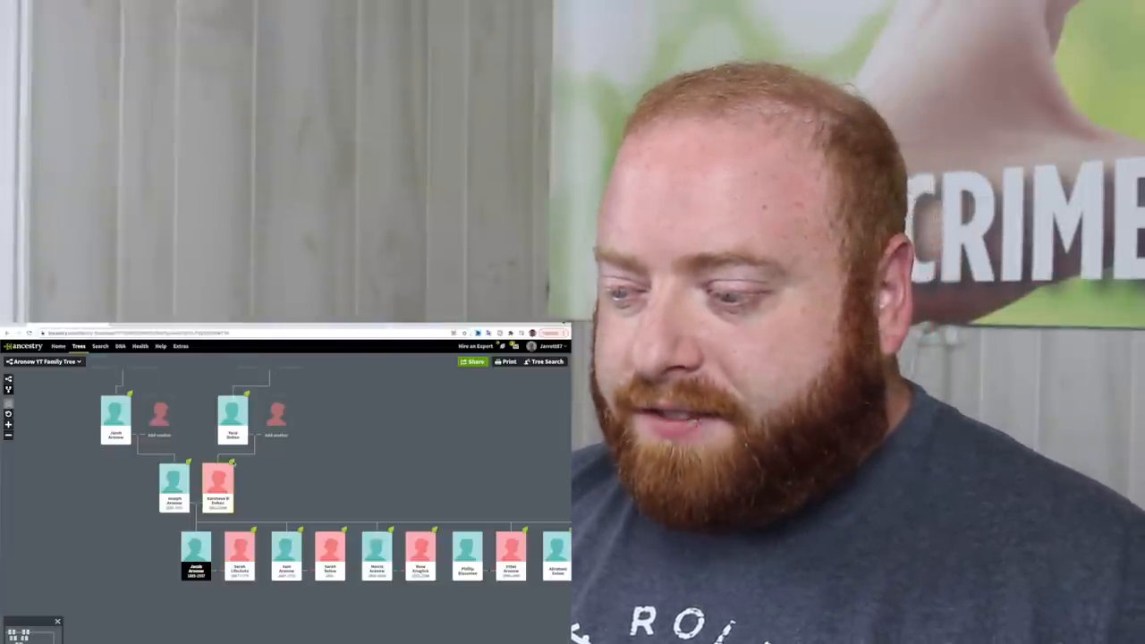
left_click(218, 486)
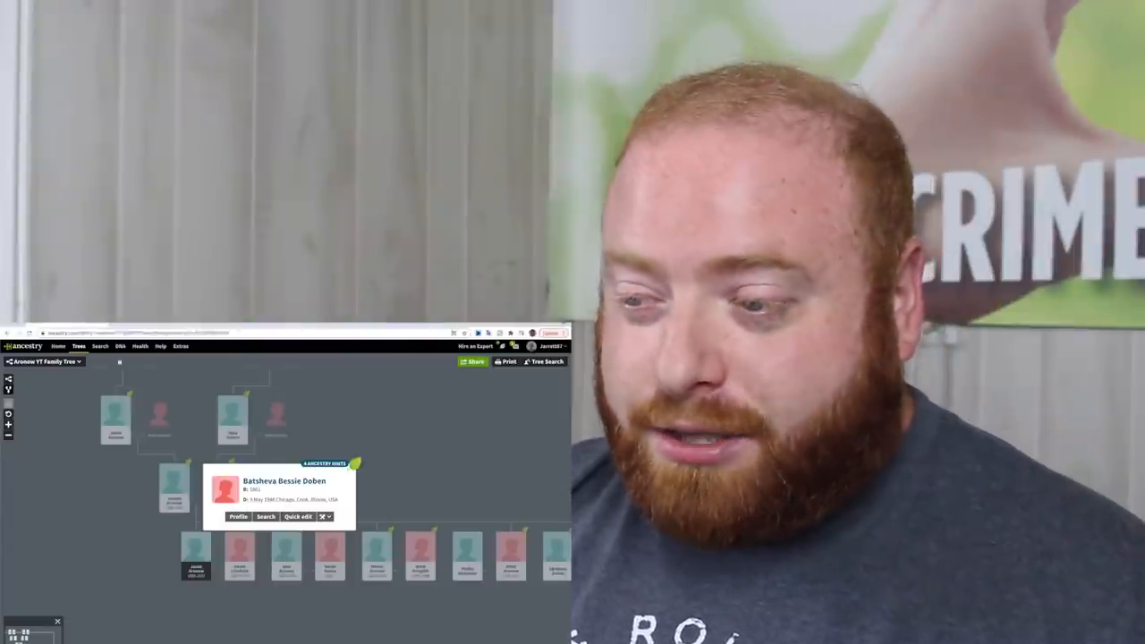
left_click(100, 346)
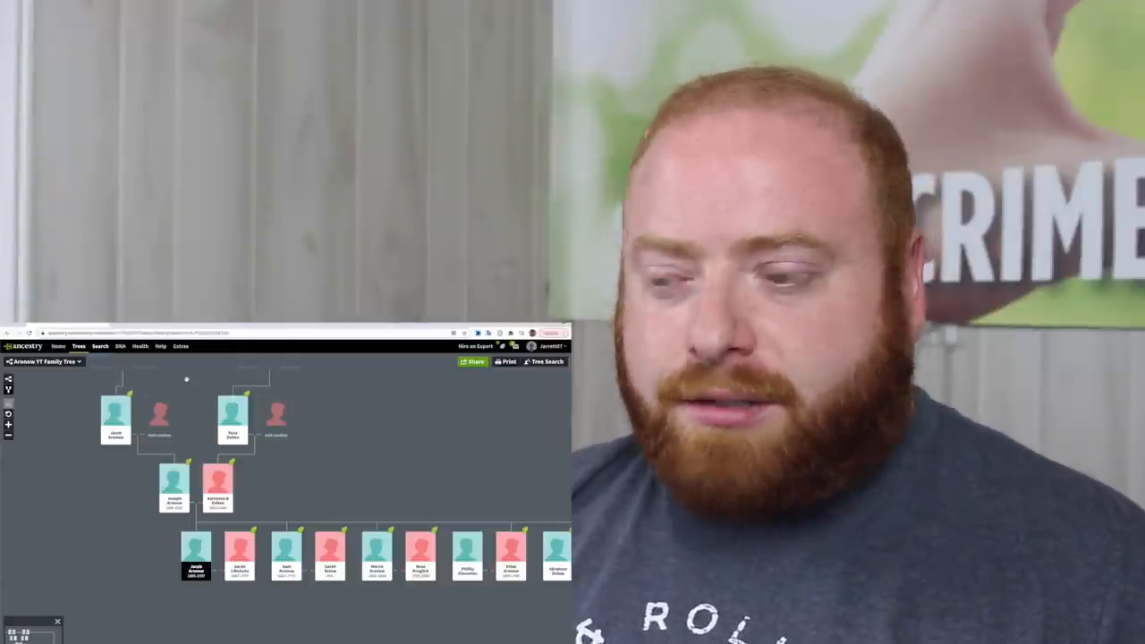
left_click(172, 486)
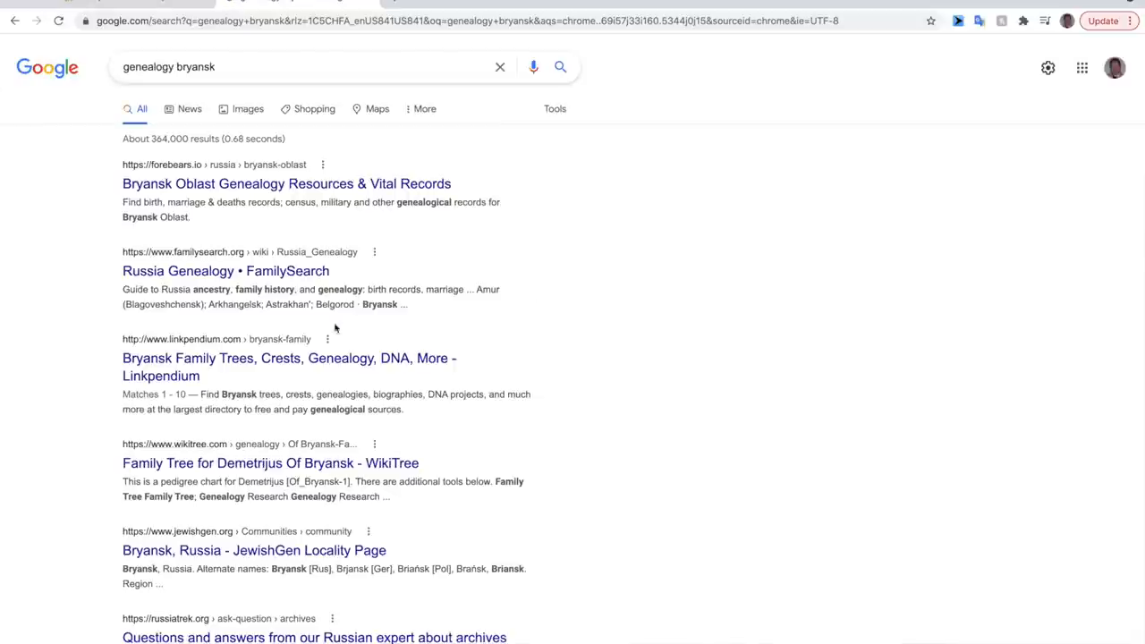
mouse_move(225, 270)
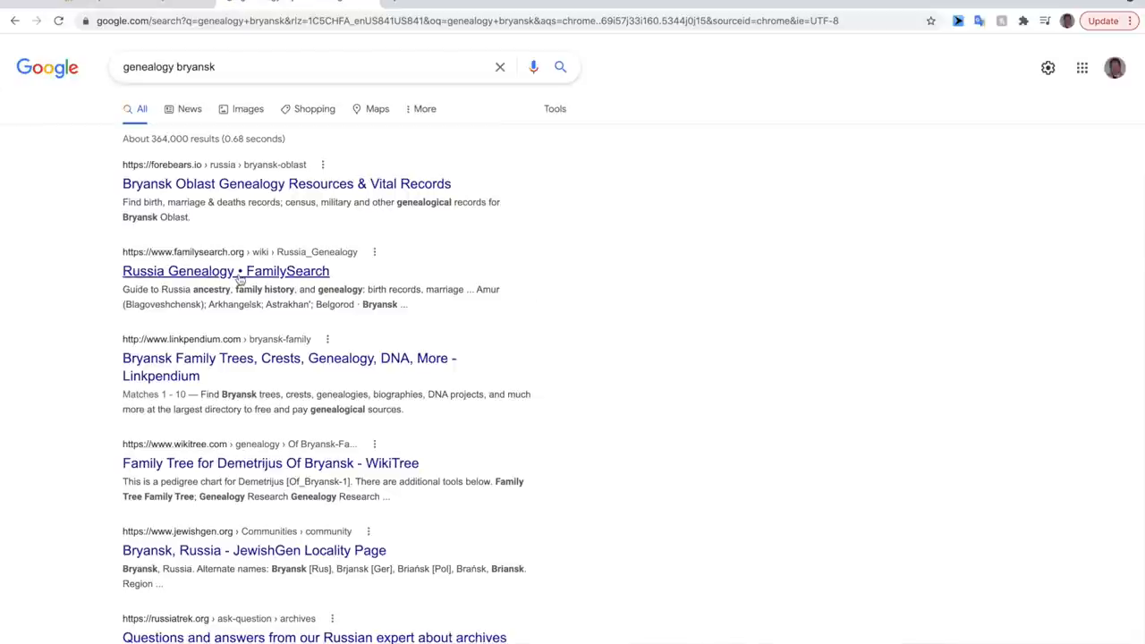
Choose the Russia Genealogy FamilySearch result from the 'genealogy bryansk' search
left_click(225, 271)
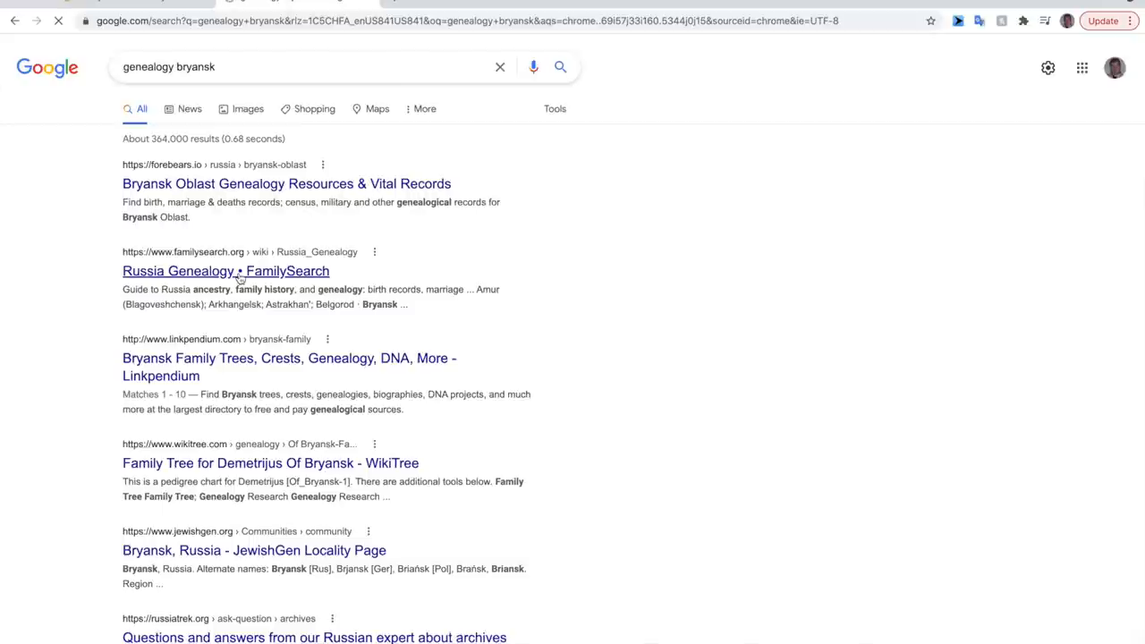
mouse_move(372, 270)
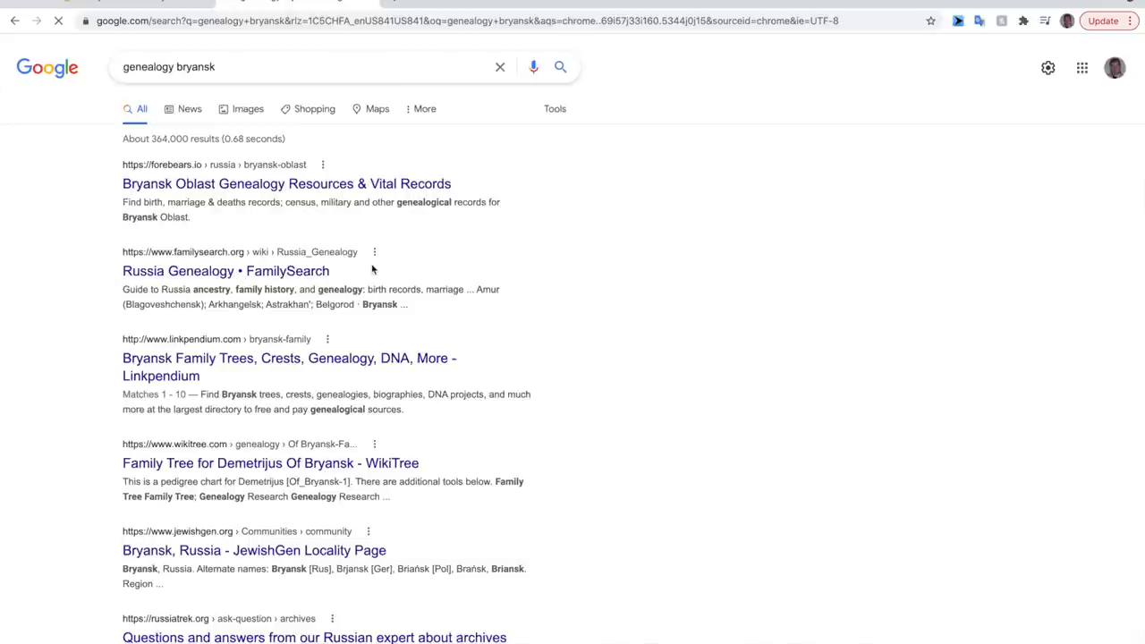
Browse the Russia Genealogy page's map, jurisdictions and oblasts, then find 'kut' on the page
left_click(225, 271)
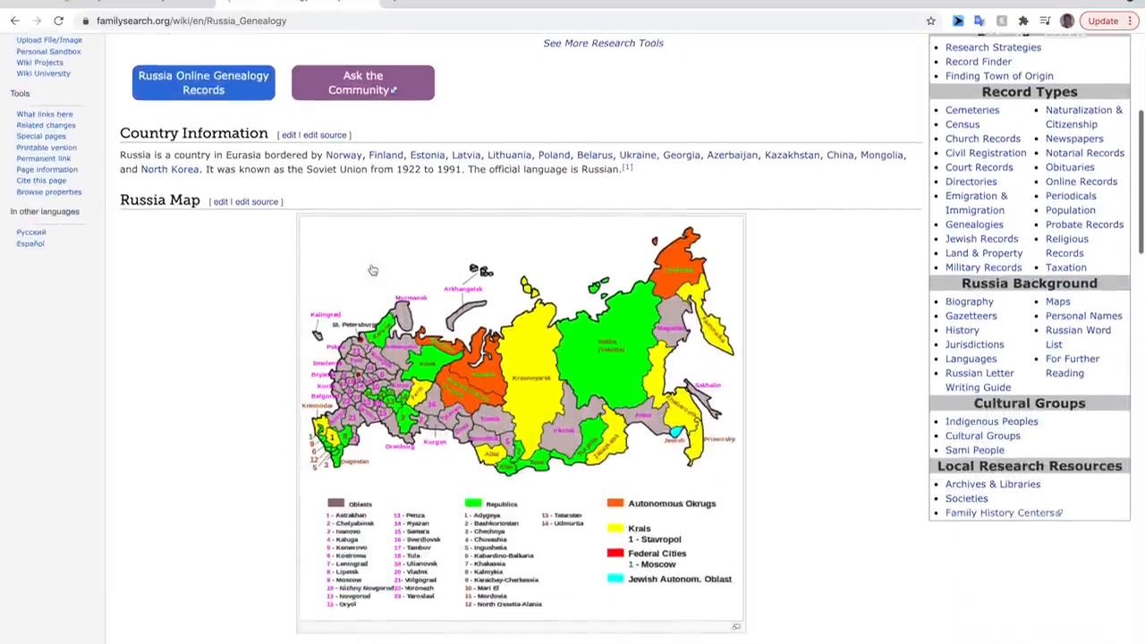
scroll("down", 3)
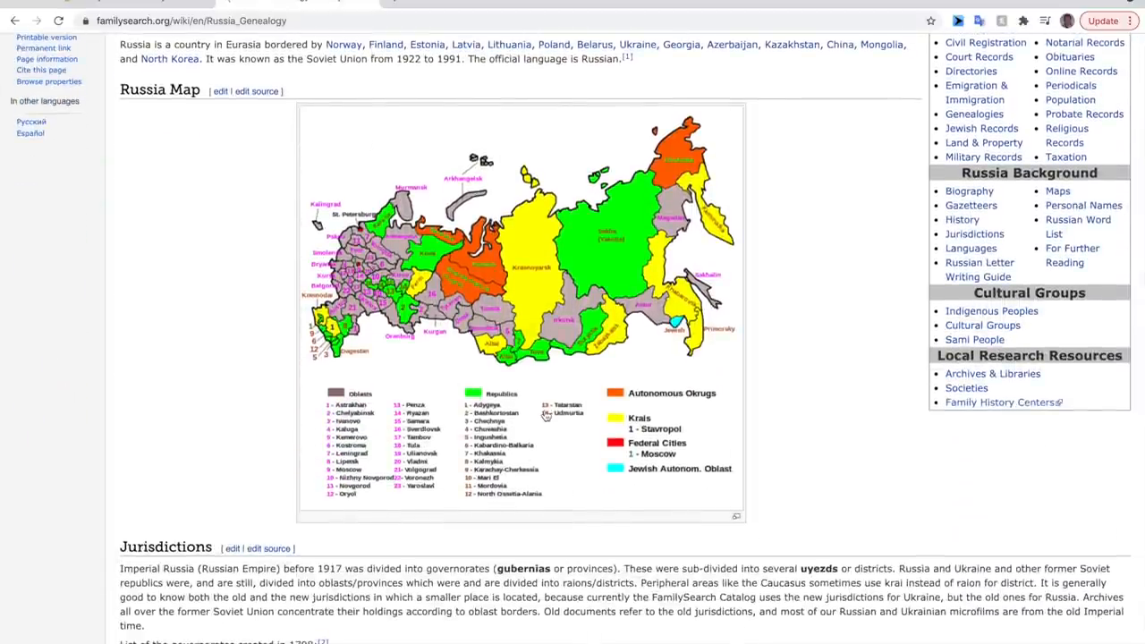
mouse_move(510, 502)
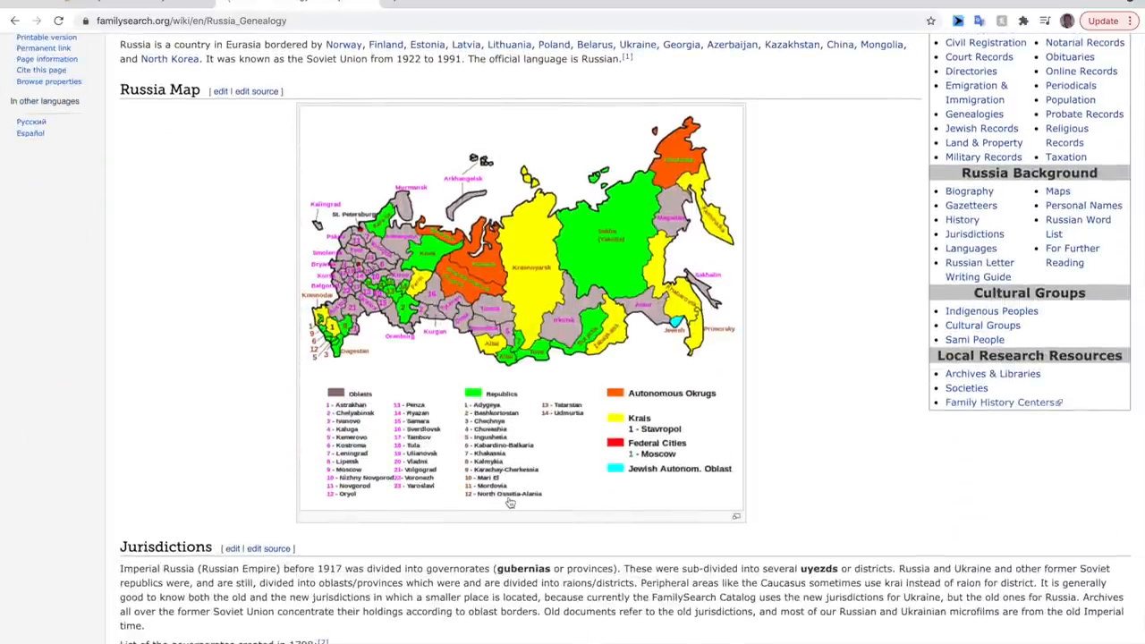
scroll("down", 3)
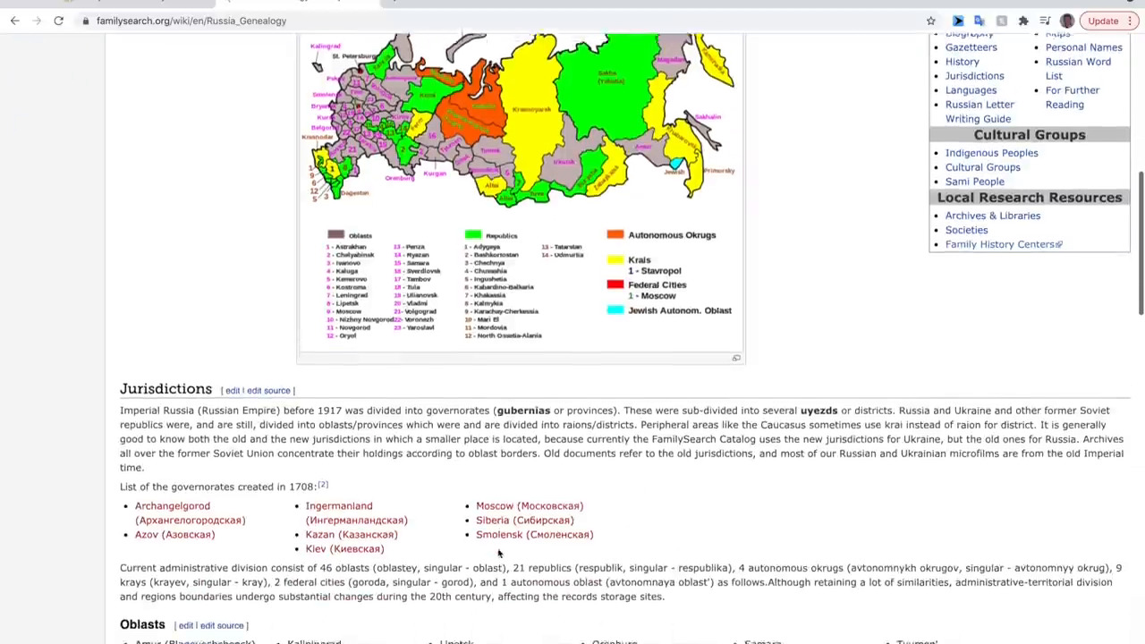
scroll("down", 3)
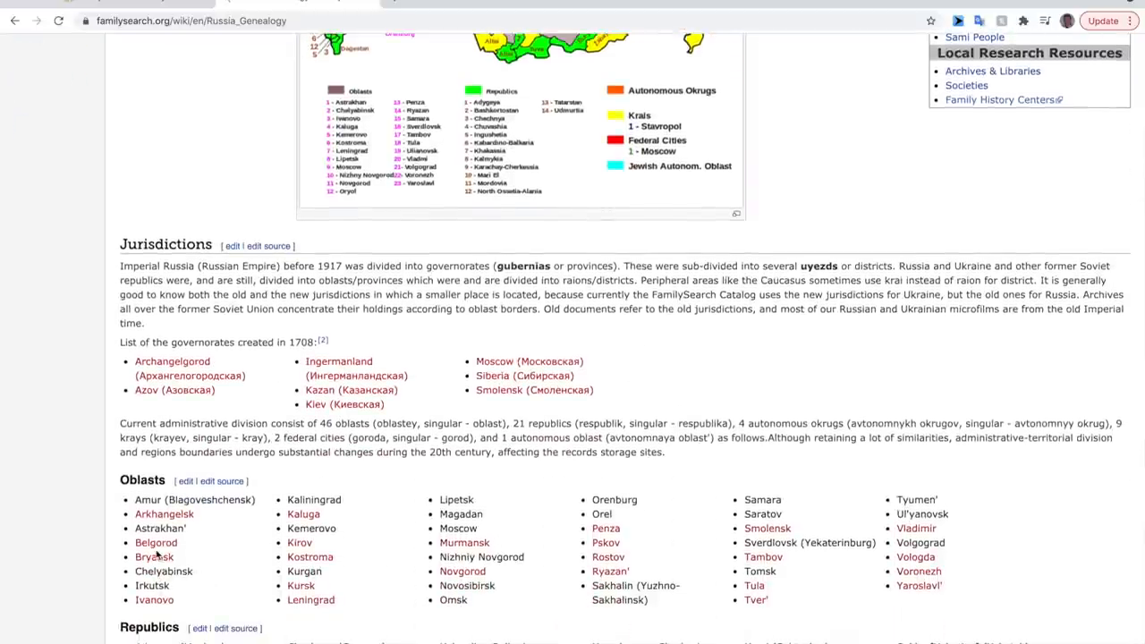
scroll("down", 3)
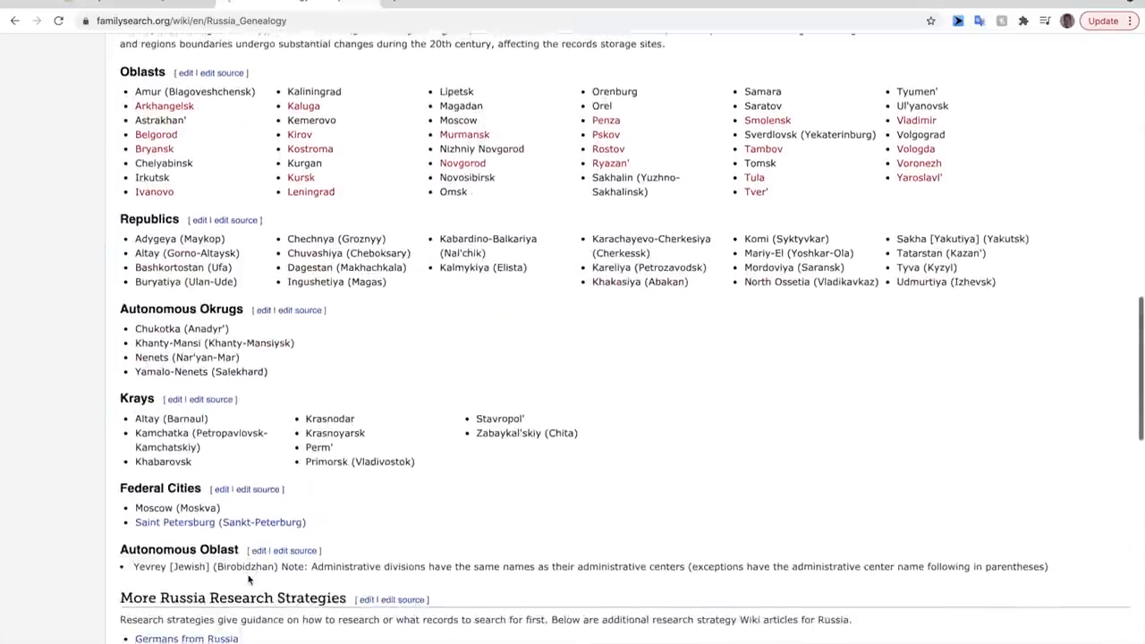
scroll("down", 3)
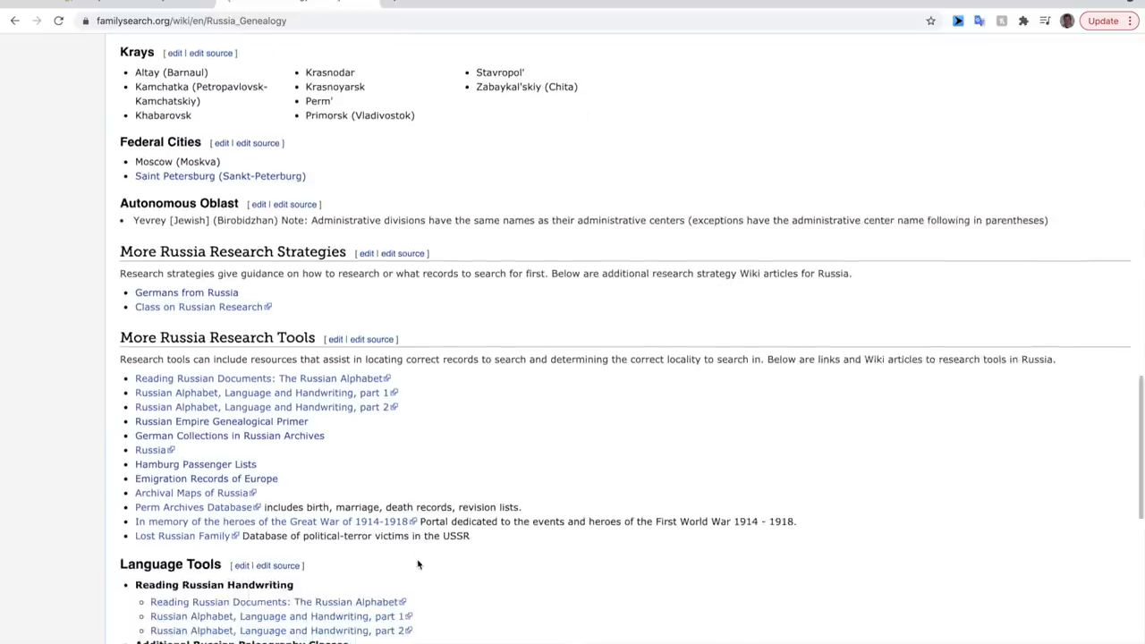
type("kut")
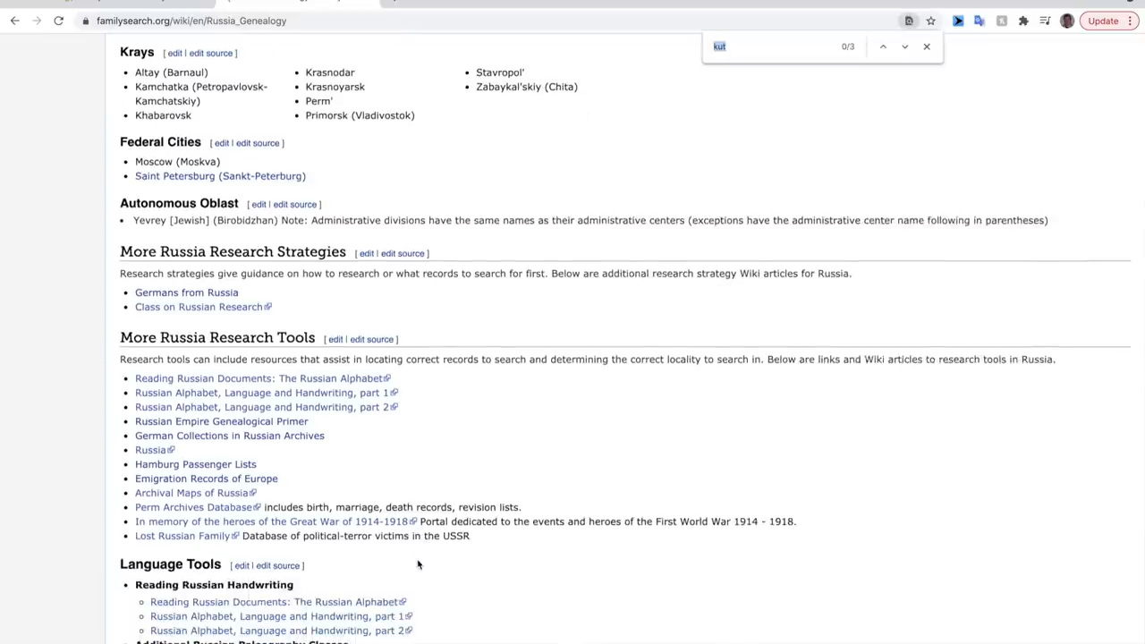